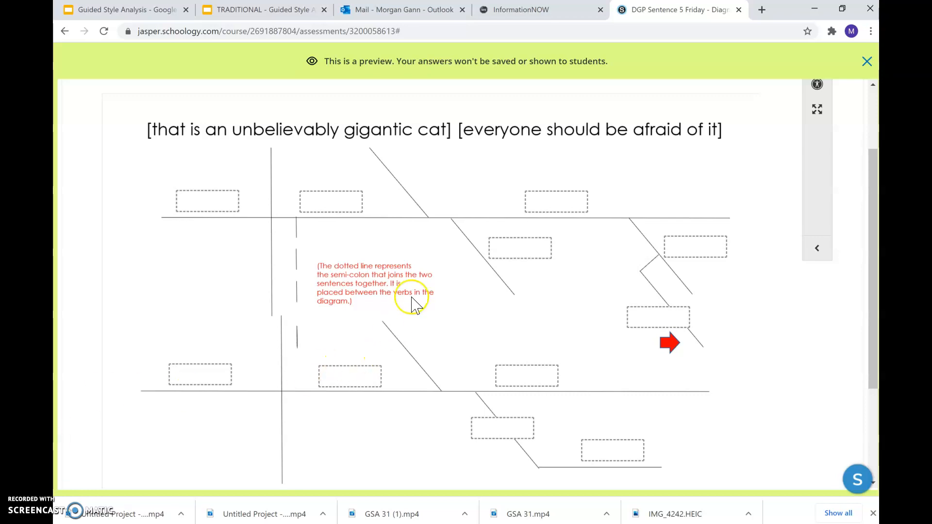
mouse_move(417, 140)
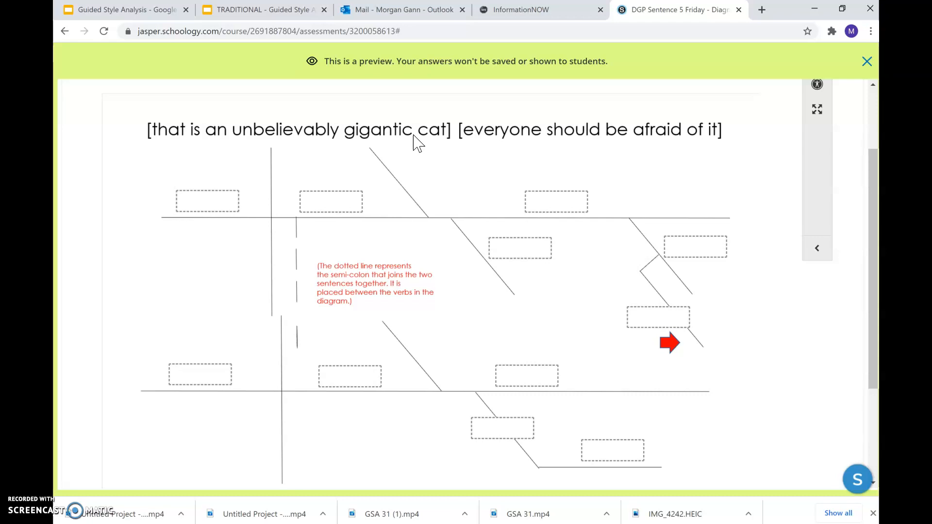
left_click(450, 145)
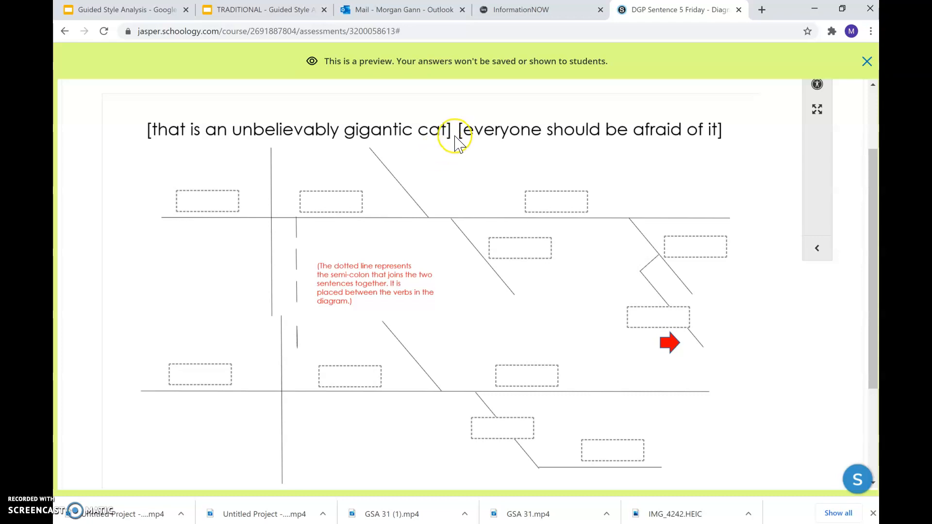
mouse_move(470, 152)
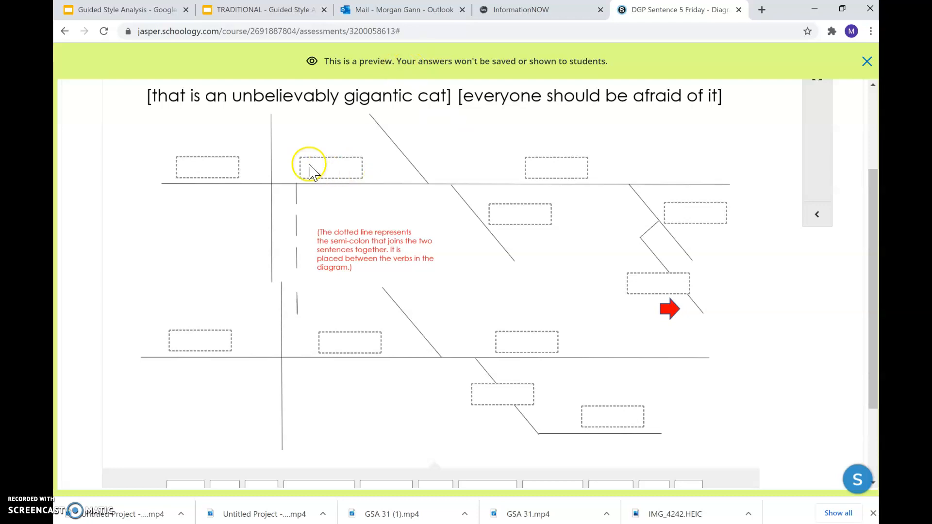
mouse_move(156, 154)
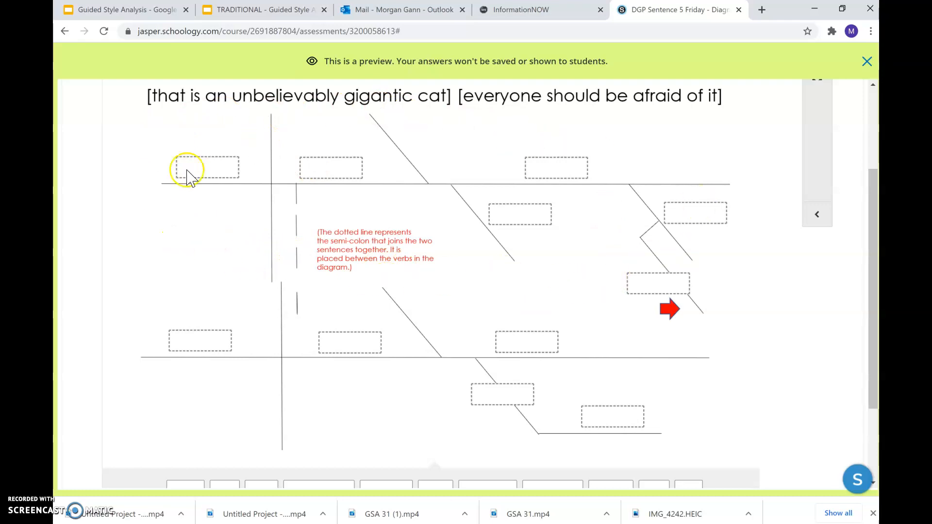
mouse_move(237, 147)
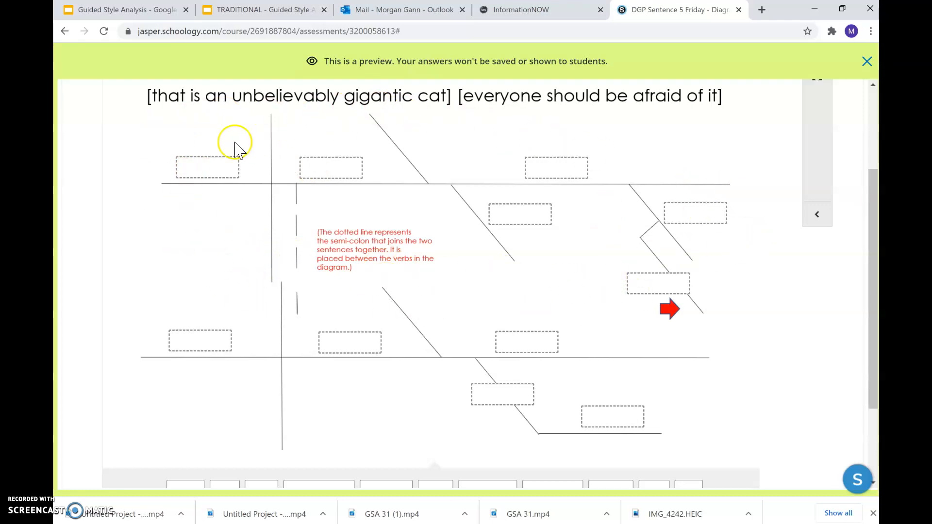
mouse_move(147, 339)
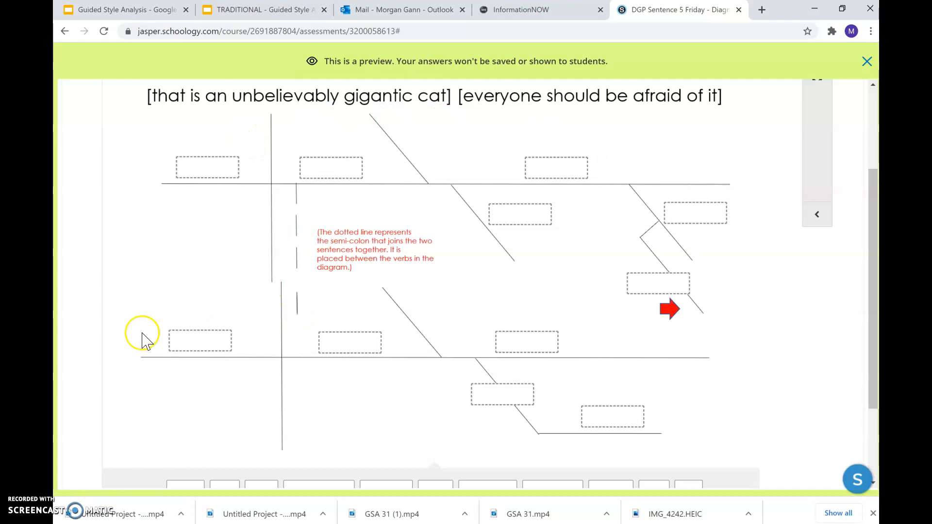
mouse_move(416, 436)
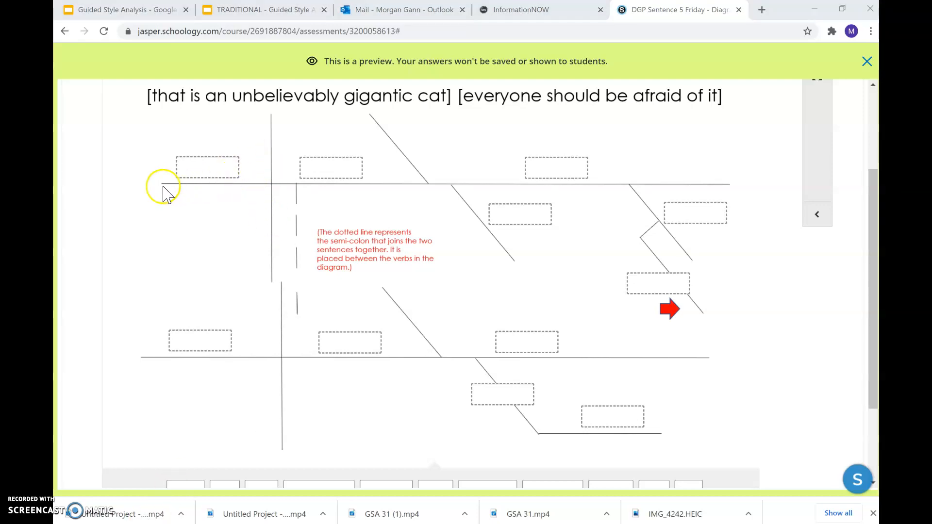
mouse_move(570, 190)
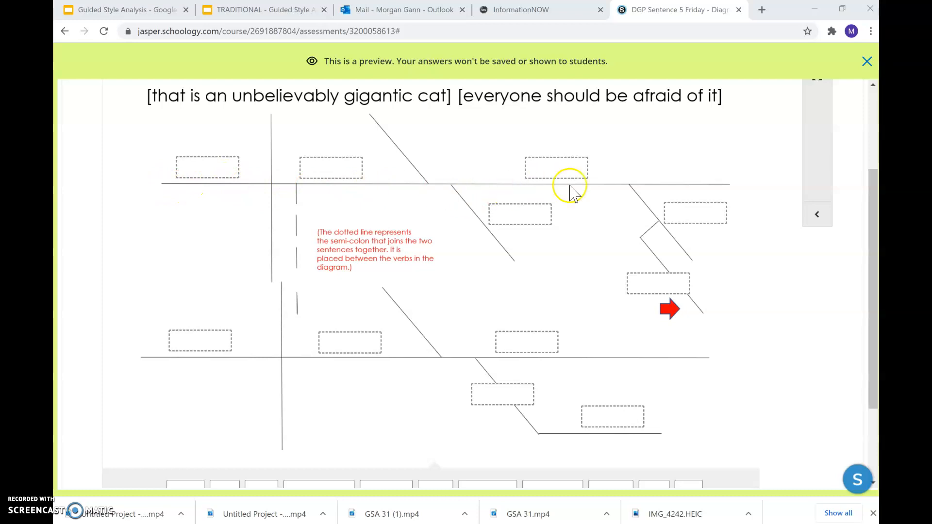
mouse_move(277, 116)
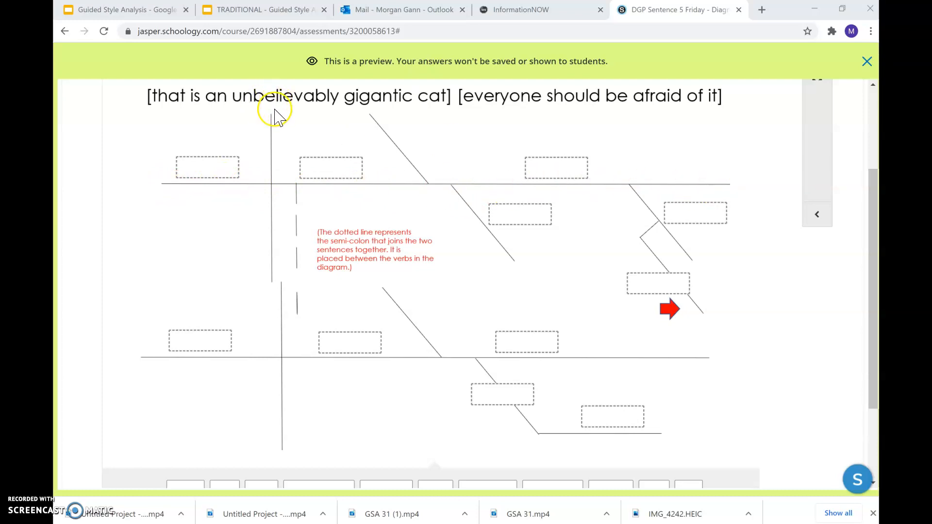
mouse_move(274, 250)
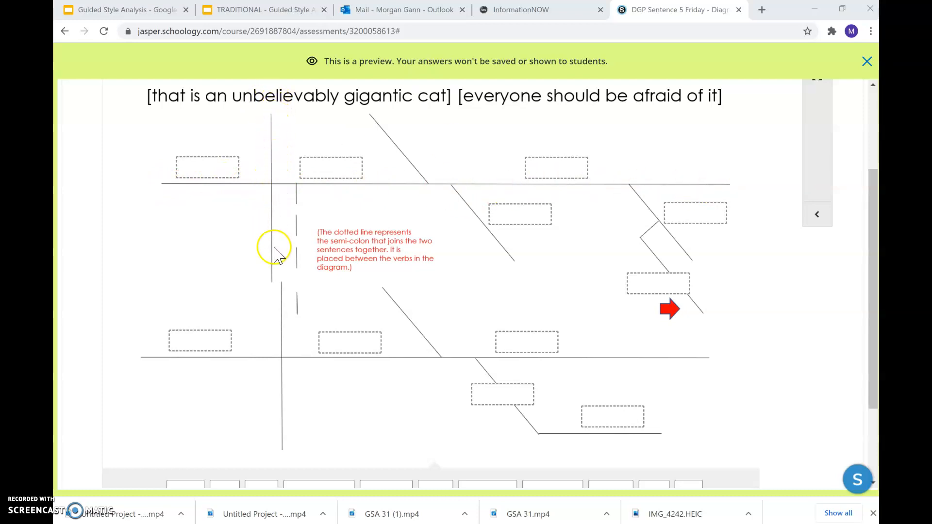
mouse_move(182, 241)
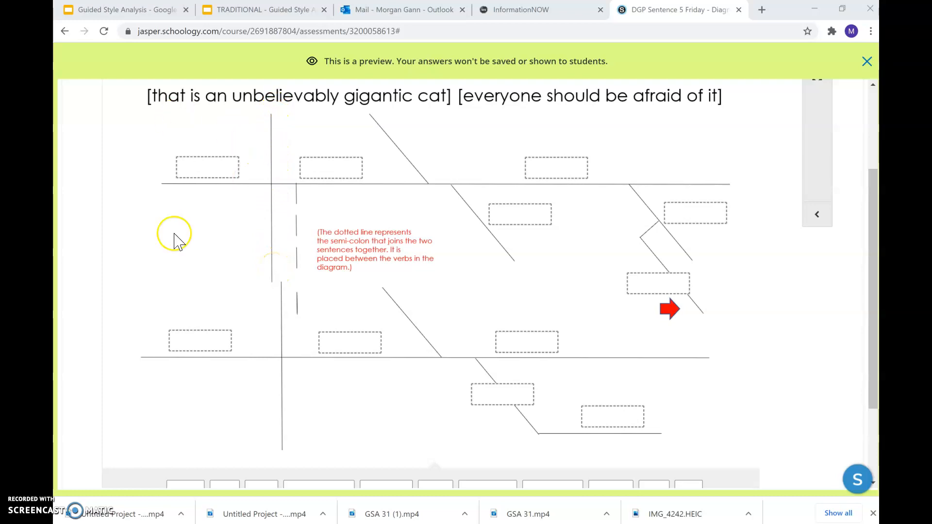
mouse_move(235, 132)
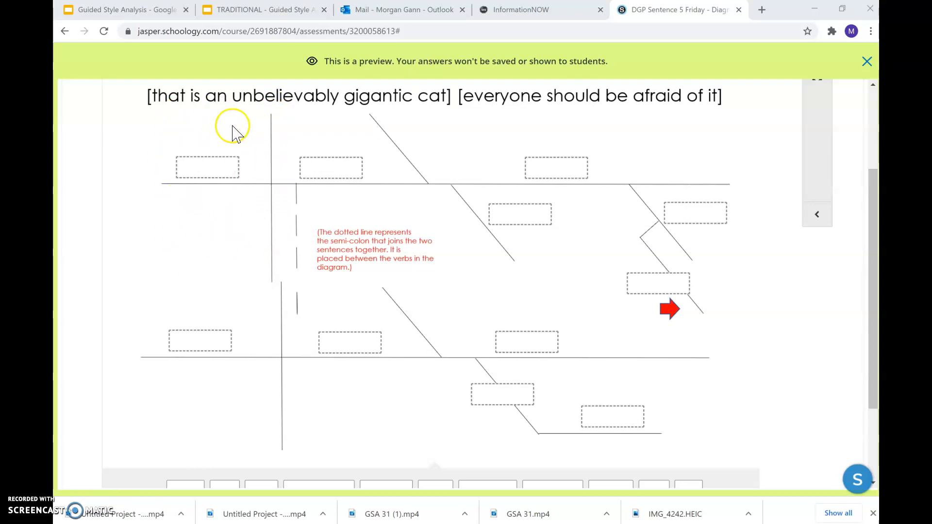
mouse_move(528, 193)
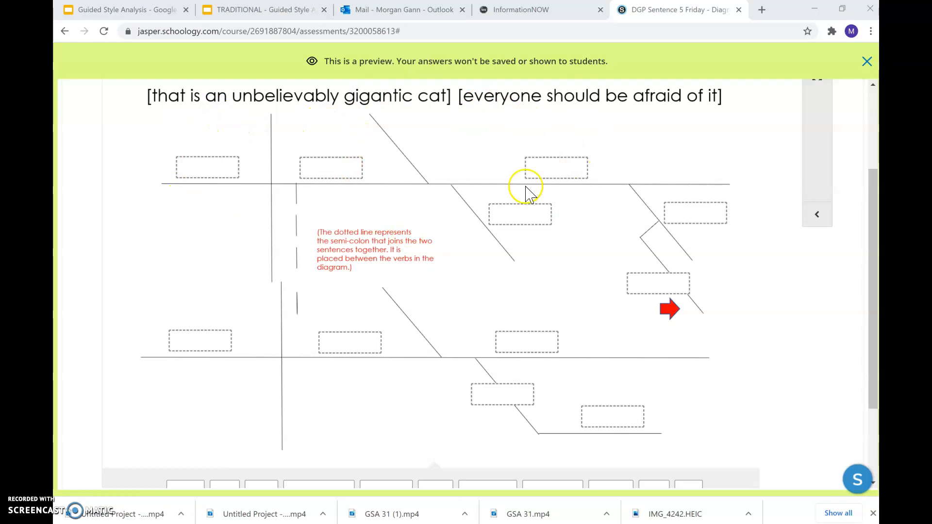
mouse_move(235, 163)
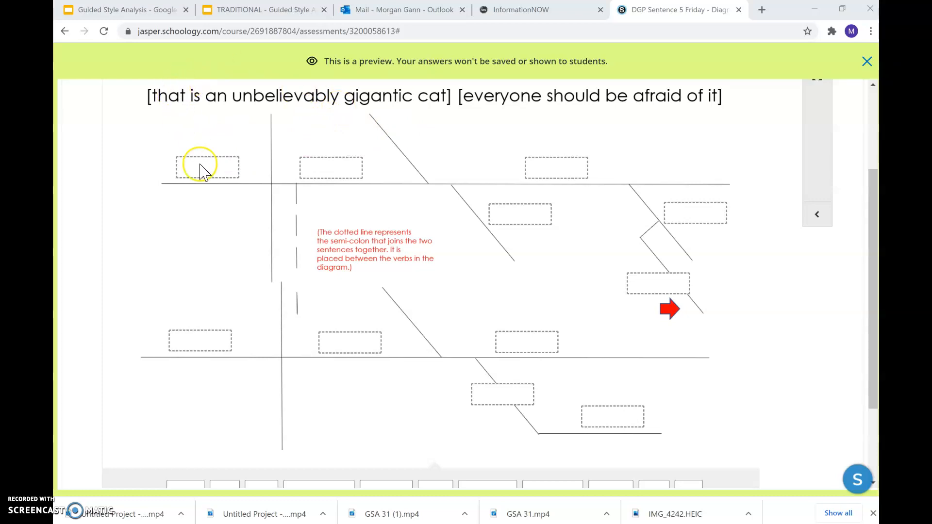
mouse_move(205, 182)
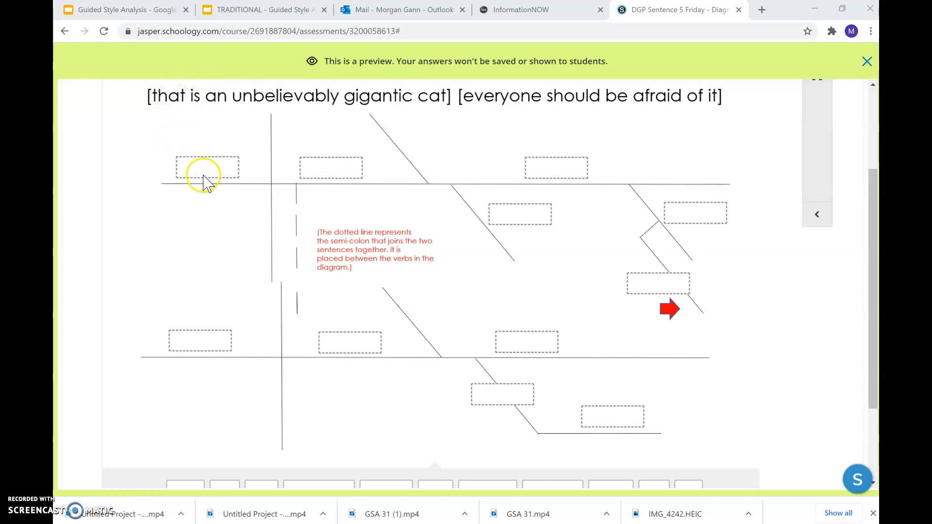
mouse_move(326, 177)
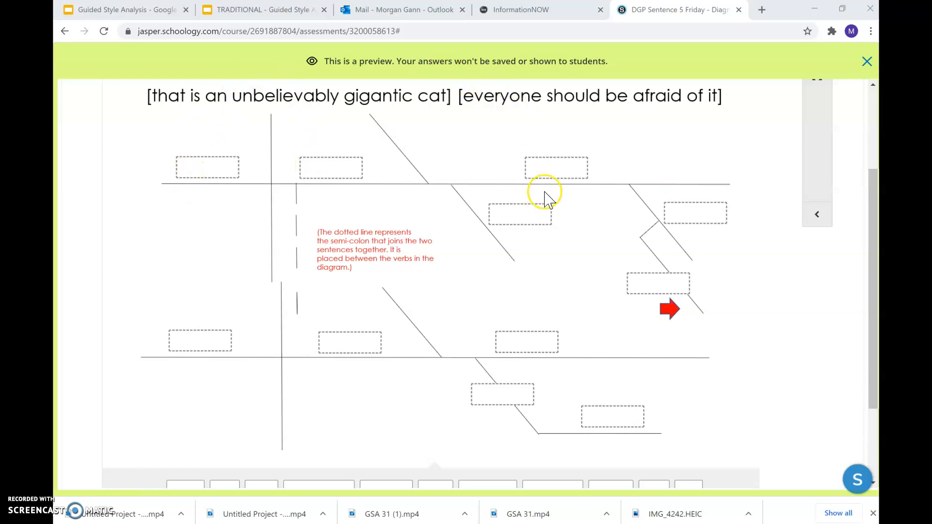
mouse_move(585, 152)
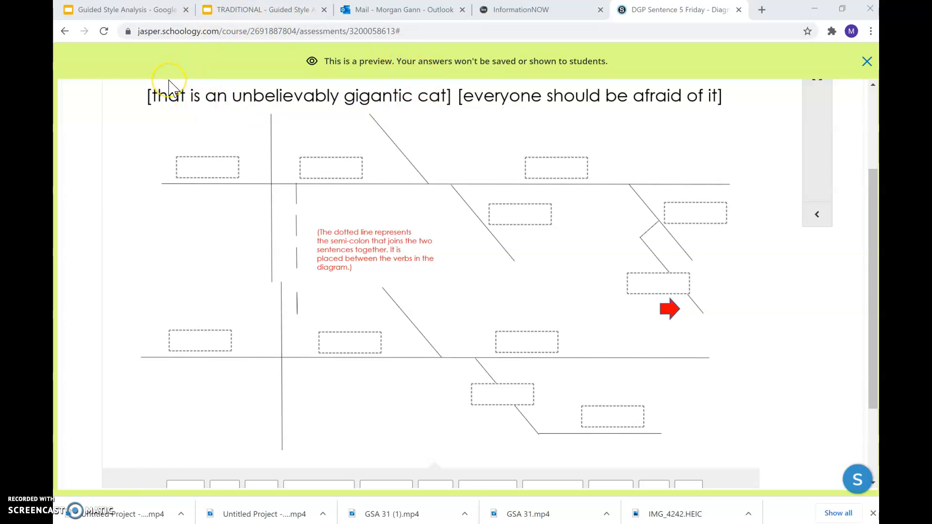
mouse_move(327, 197)
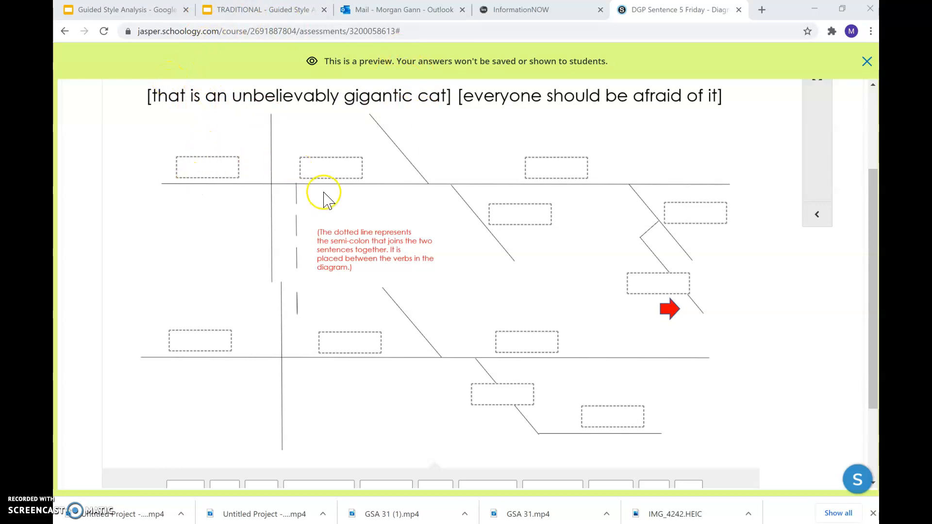
mouse_move(525, 234)
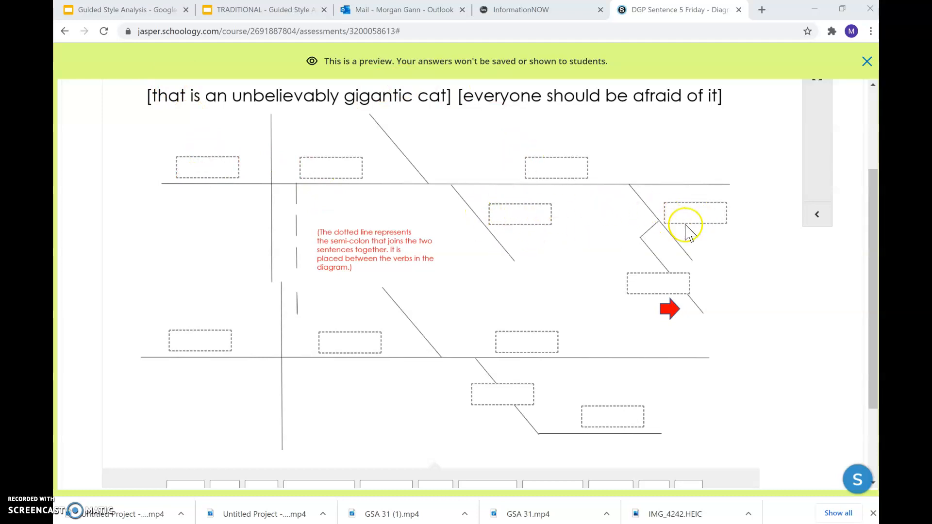
mouse_move(524, 179)
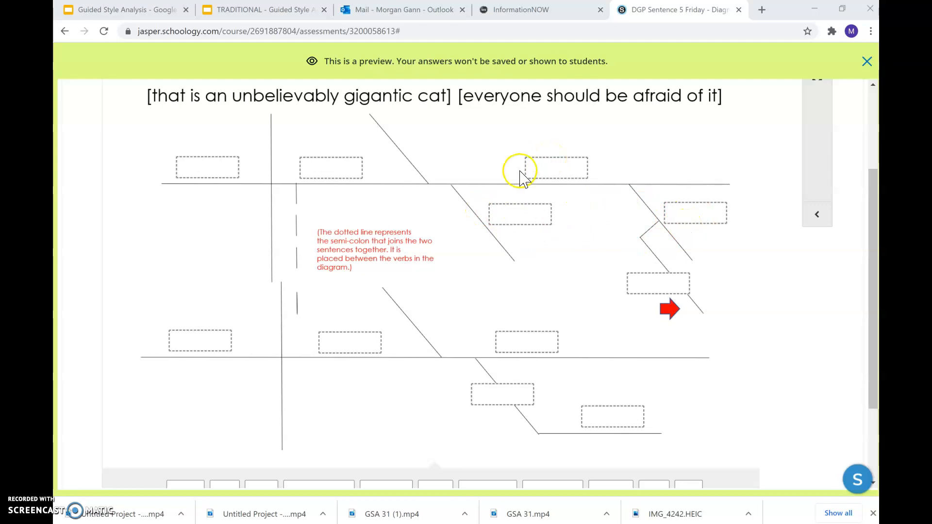
mouse_move(532, 223)
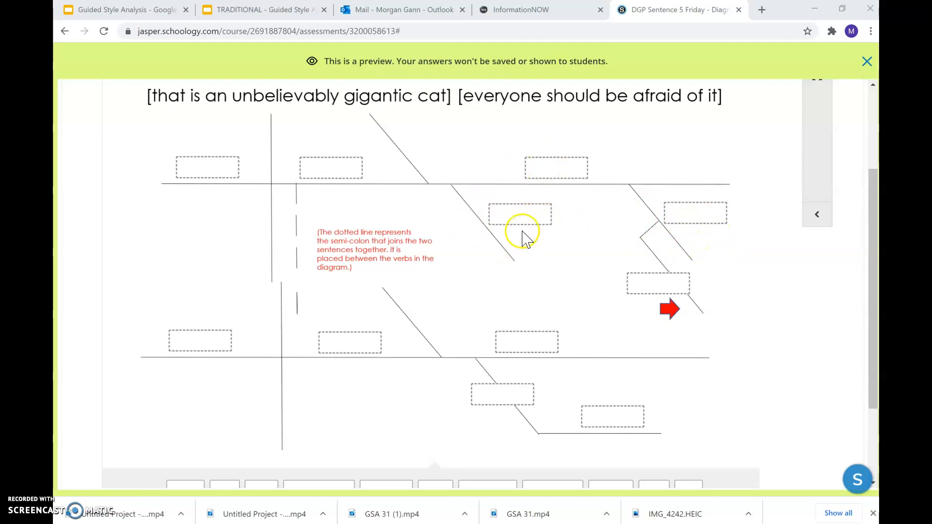
mouse_move(648, 185)
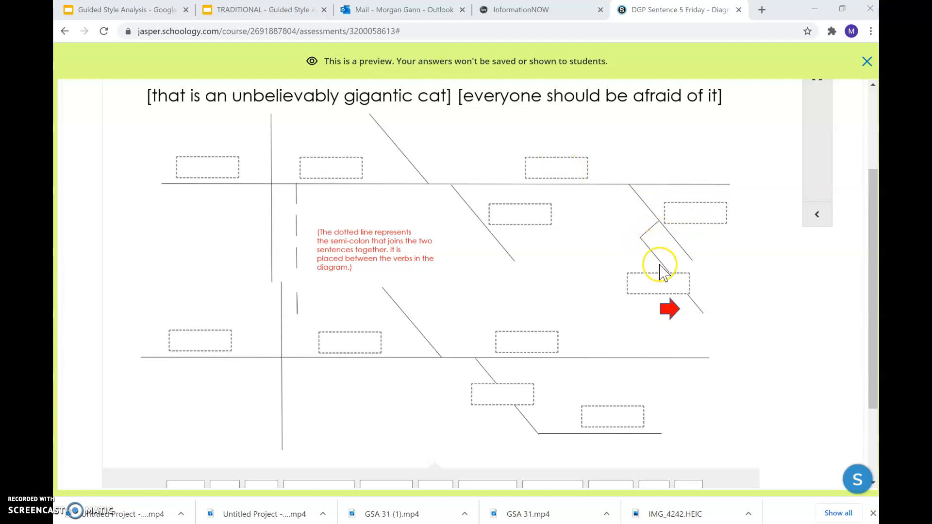
mouse_move(692, 305)
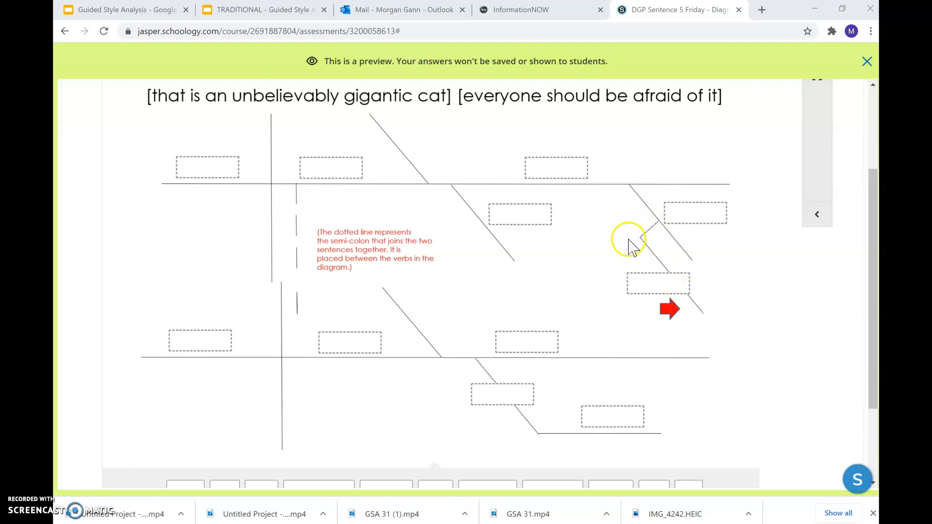
mouse_move(641, 291)
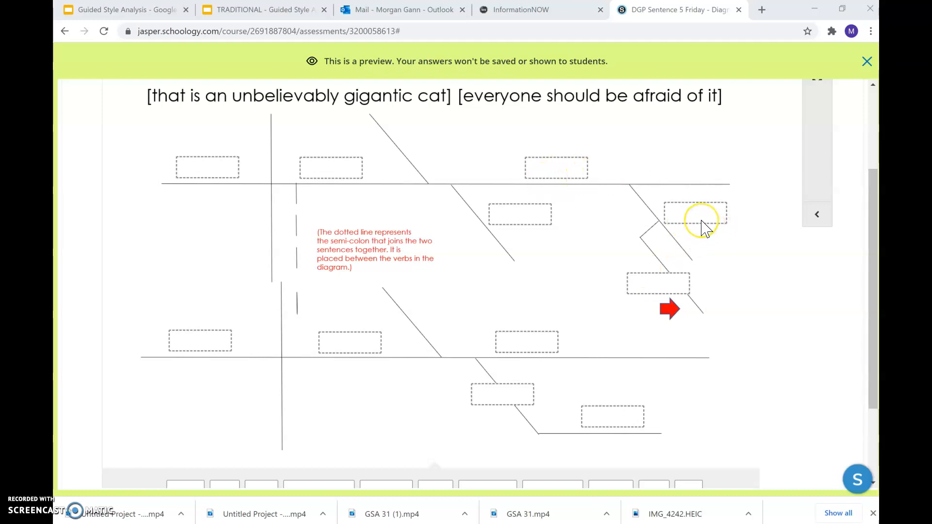
mouse_move(654, 229)
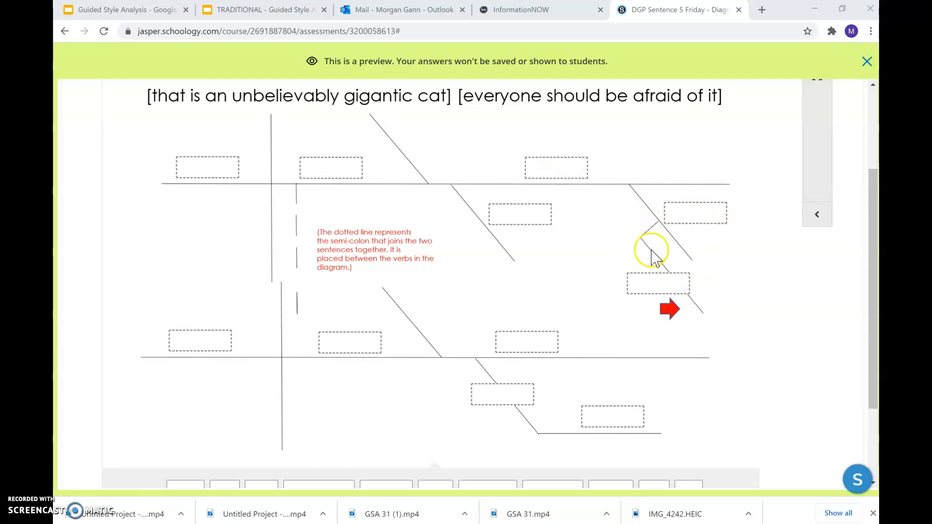
mouse_move(656, 280)
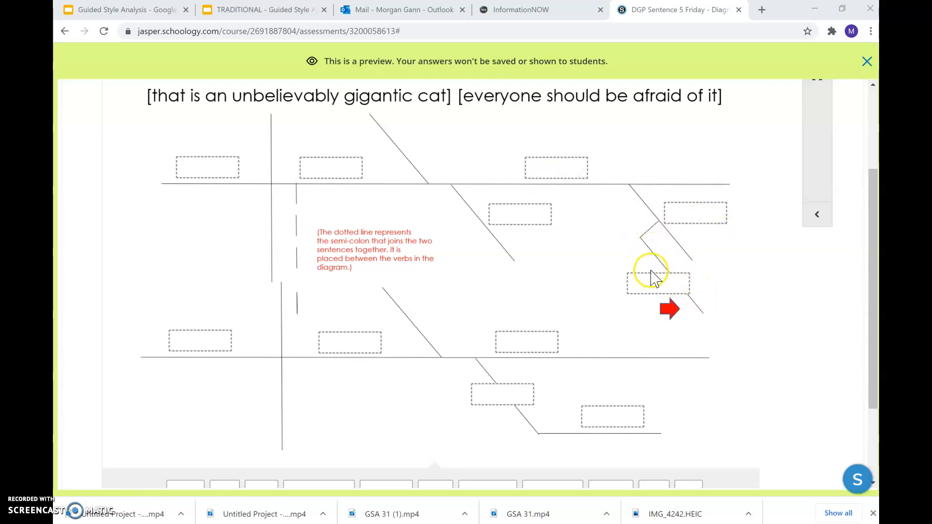
scroll("down", 3)
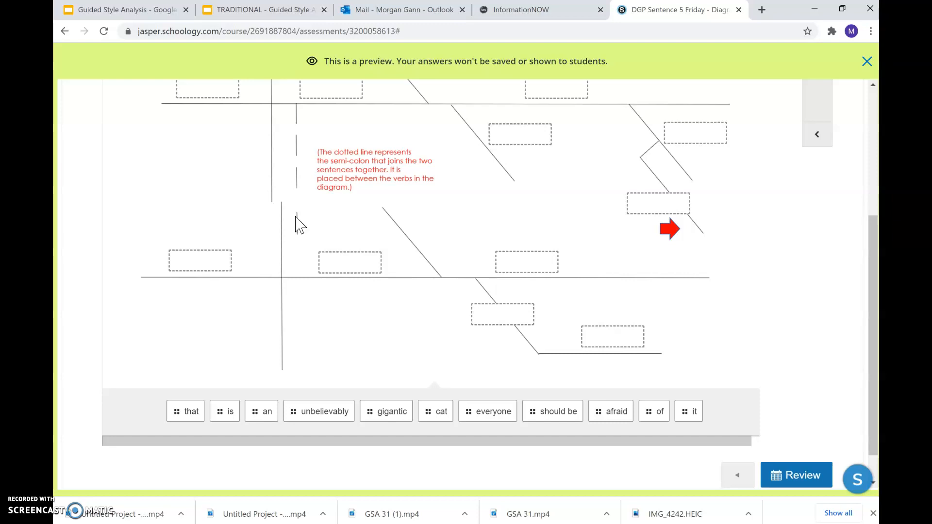
scroll("down", 3)
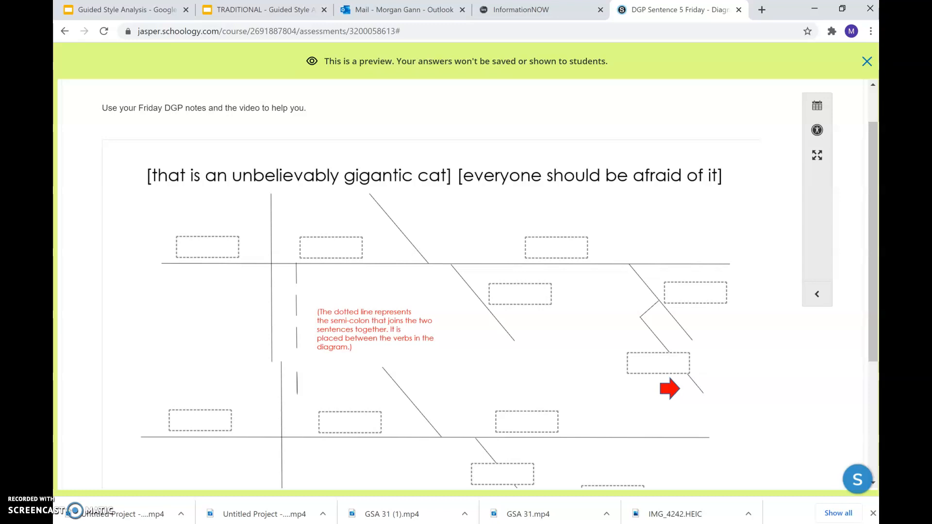
scroll("down", 3)
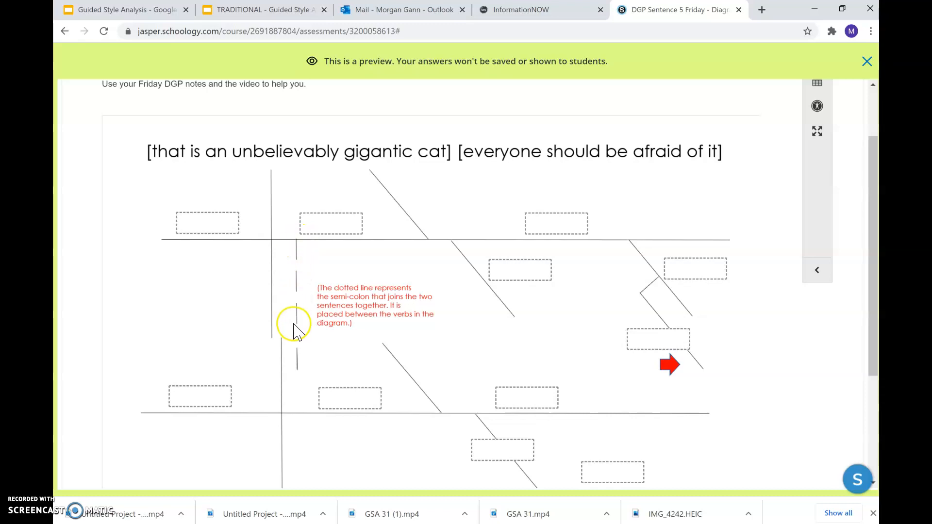
mouse_move(305, 300)
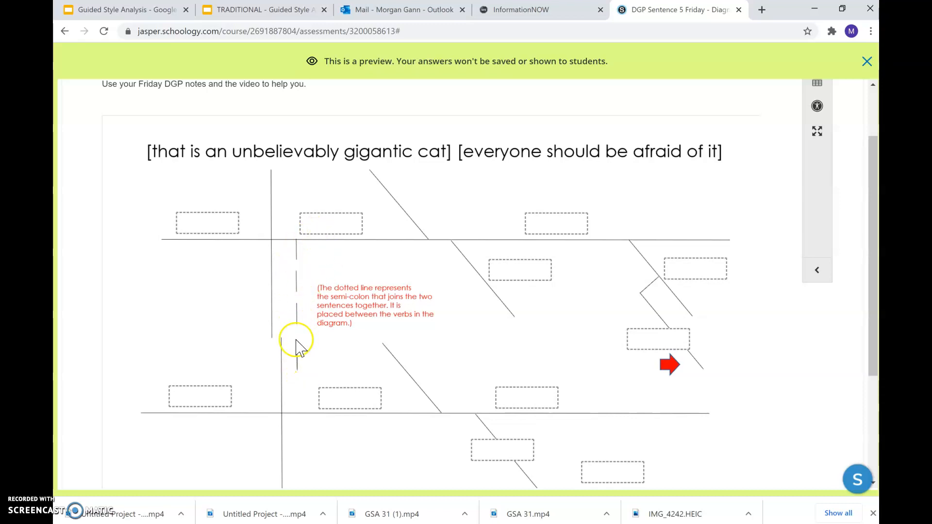
mouse_move(319, 213)
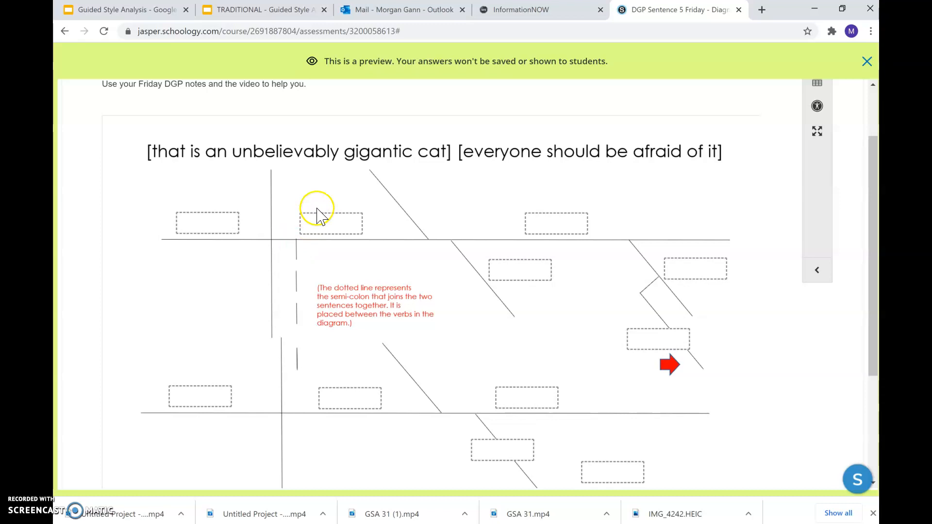
mouse_move(303, 216)
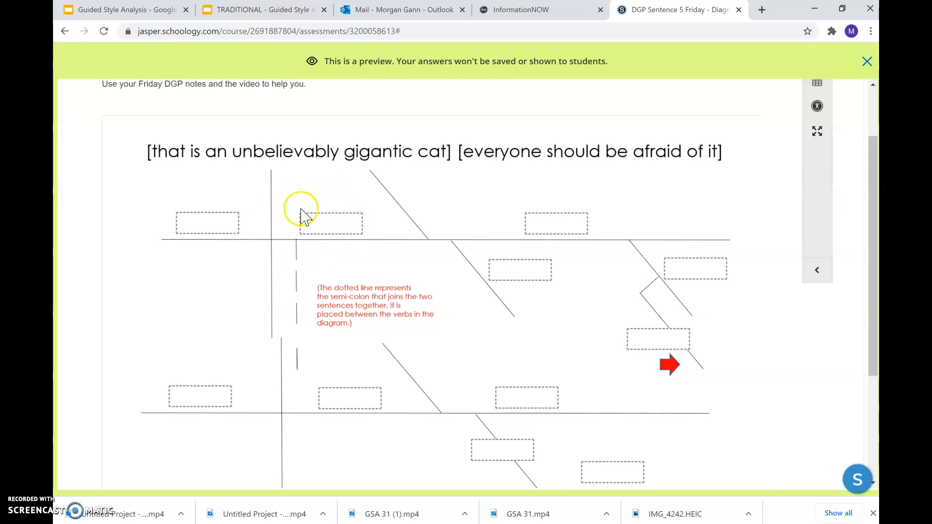
mouse_move(314, 381)
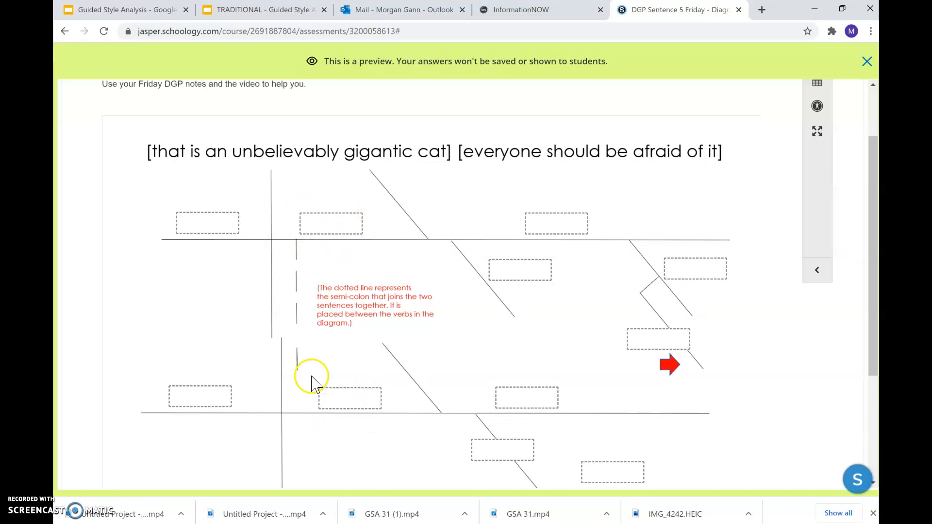
mouse_move(324, 366)
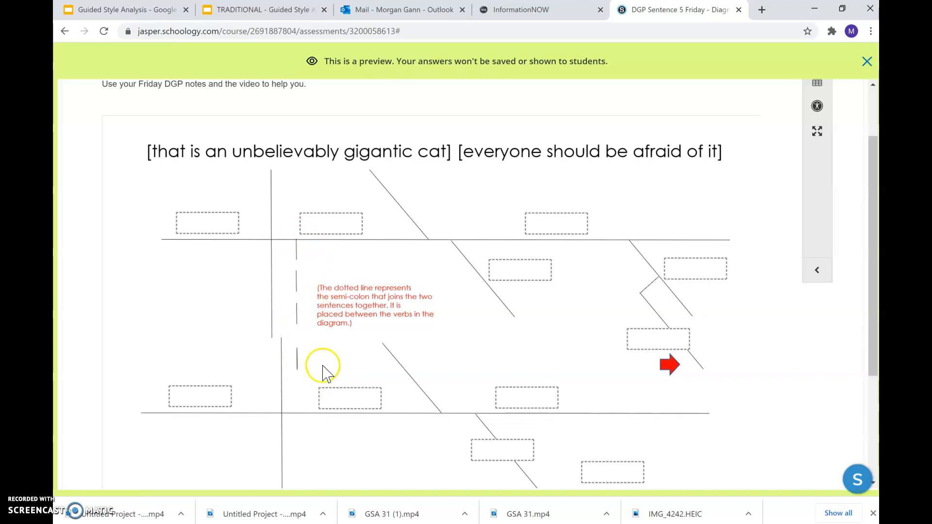
scroll("down", 3)
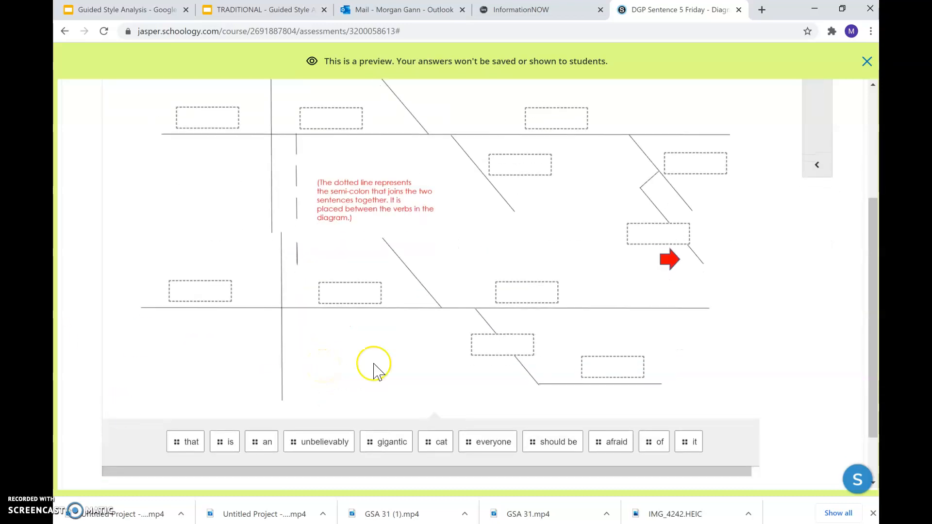
mouse_move(190, 309)
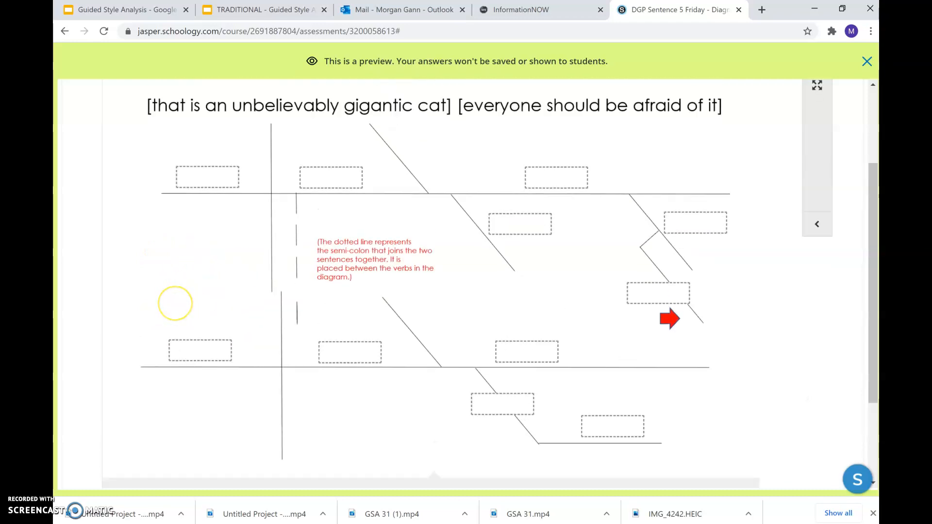
scroll("down", 3)
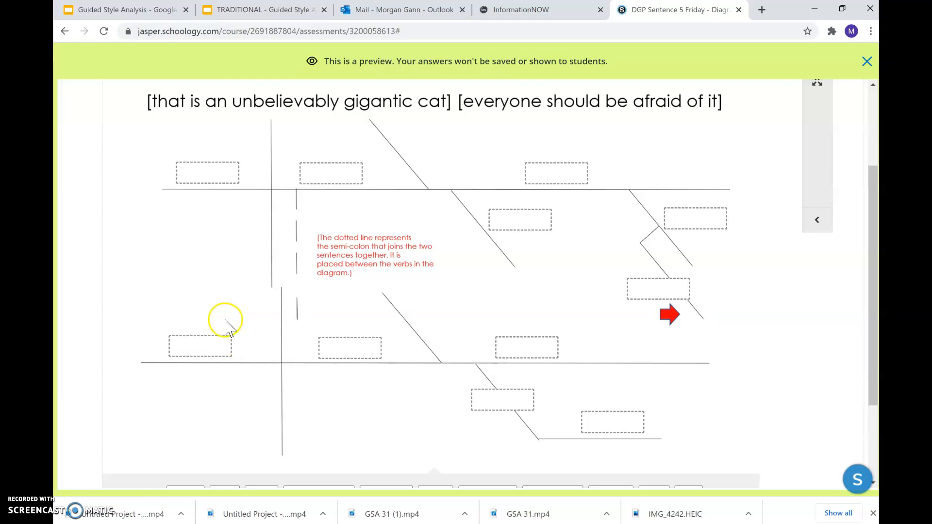
mouse_move(520, 353)
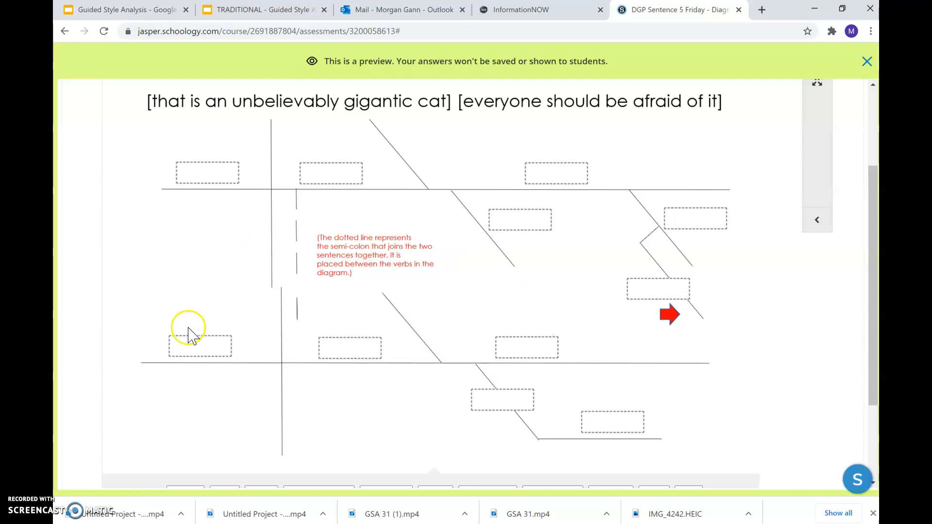
mouse_move(510, 322)
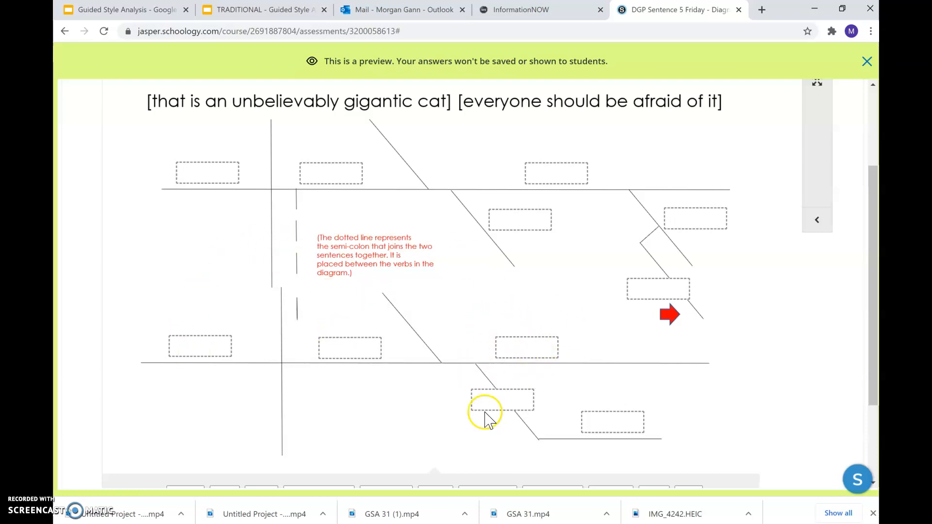
mouse_move(496, 413)
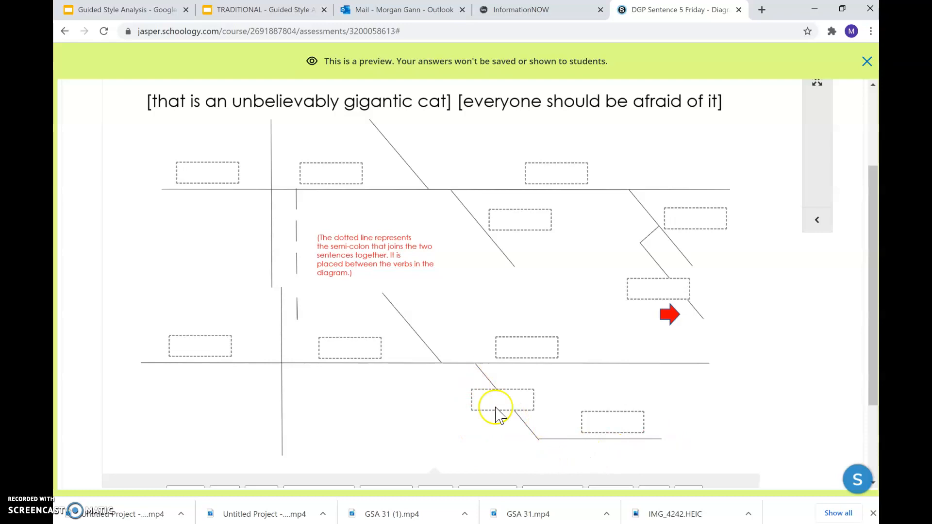
mouse_move(487, 404)
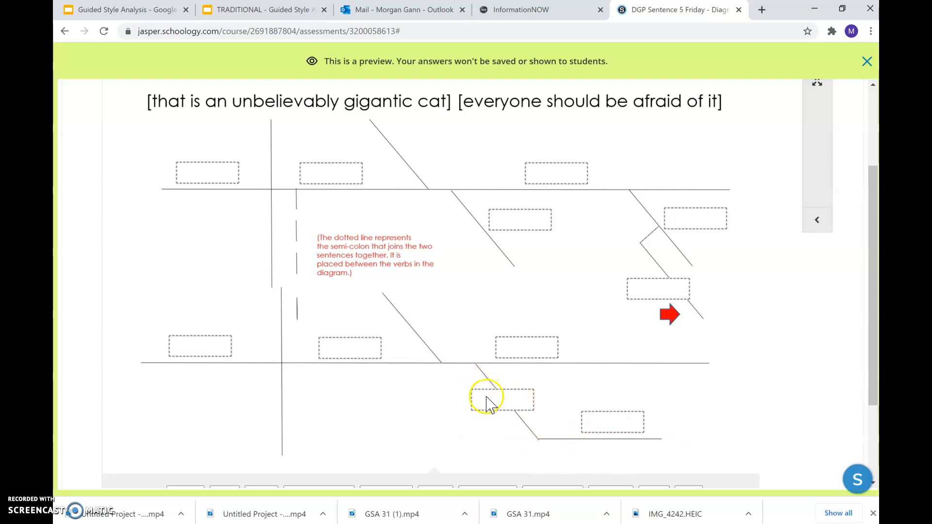
mouse_move(603, 428)
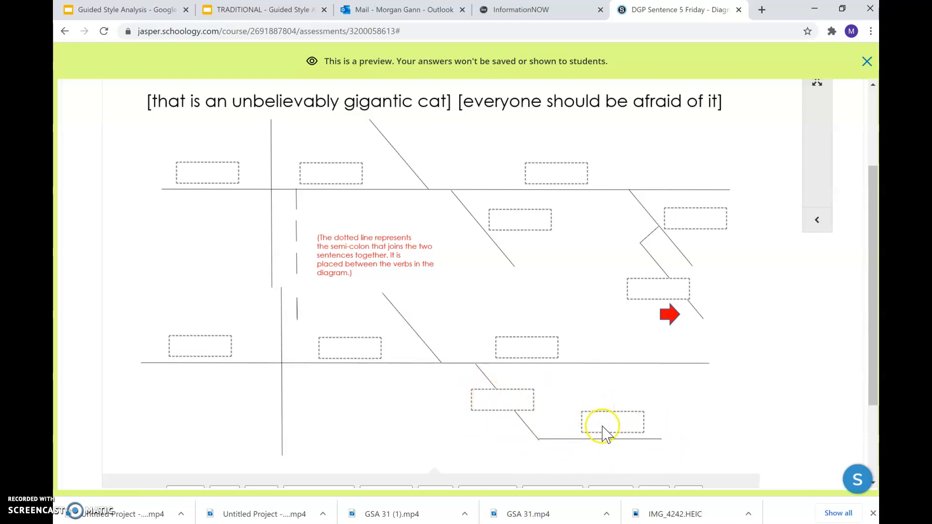